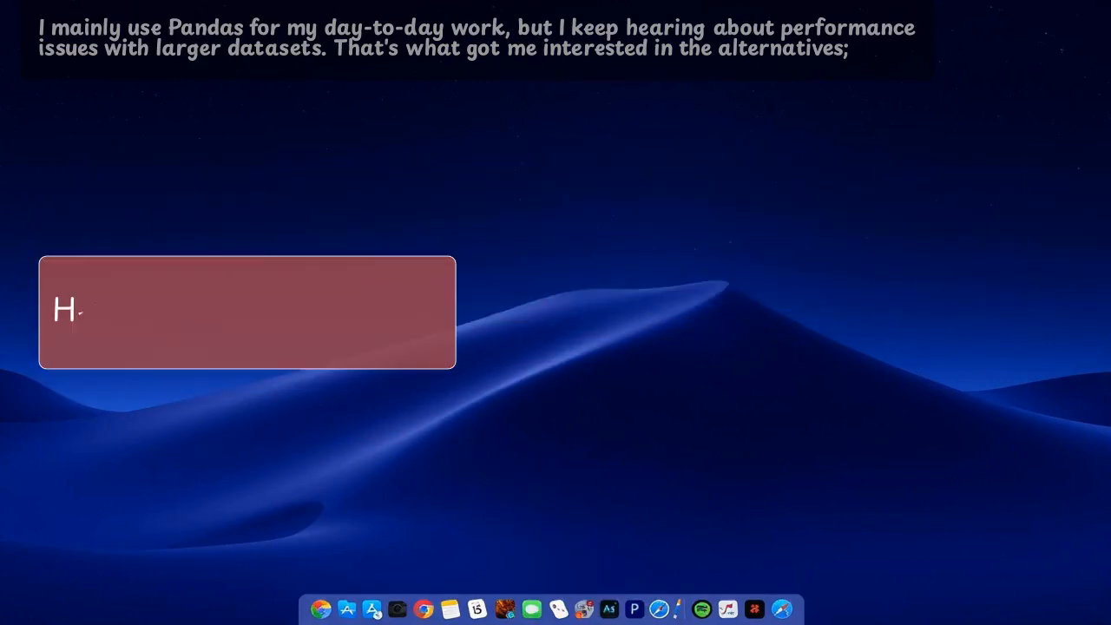
Step: Start the red note with the line "Here's a quick example"
{"action": "type", "text": "Here's a quick example"}
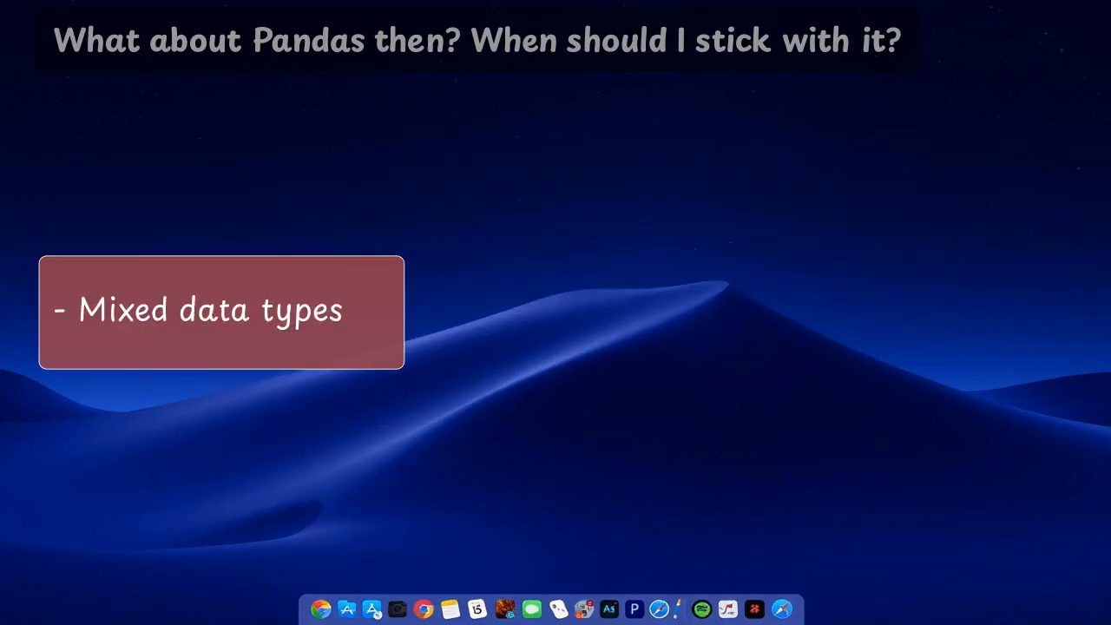
Step: Select the note text so it can be replaced with "- Mixed data types"
{"action": "left_click_drag", "start_coordinate": [222, 312], "coordinate": [462, 232]}
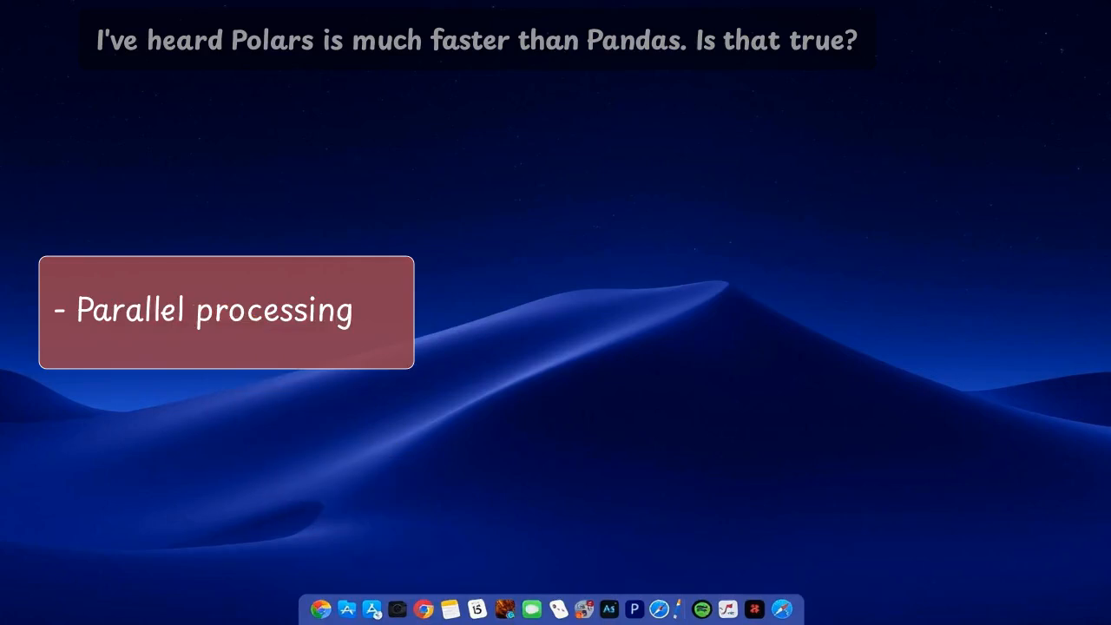
Step: Move the red note reading "- Parallel processing" toward the desktop centre
{"action": "left_click_drag", "start_coordinate": [226, 313], "coordinate": [466, 232]}
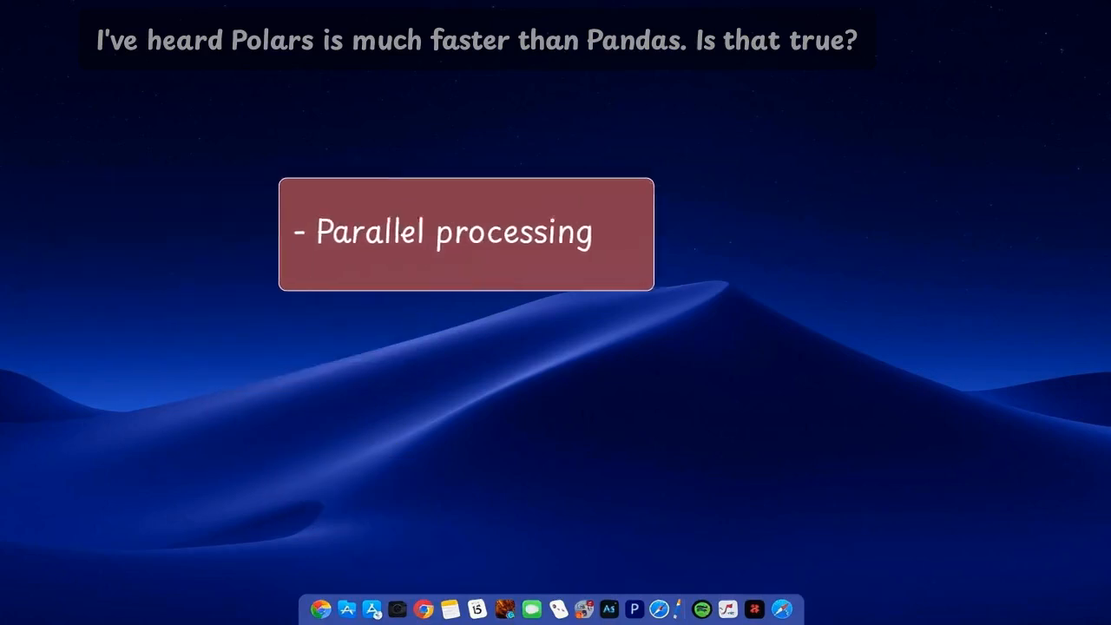